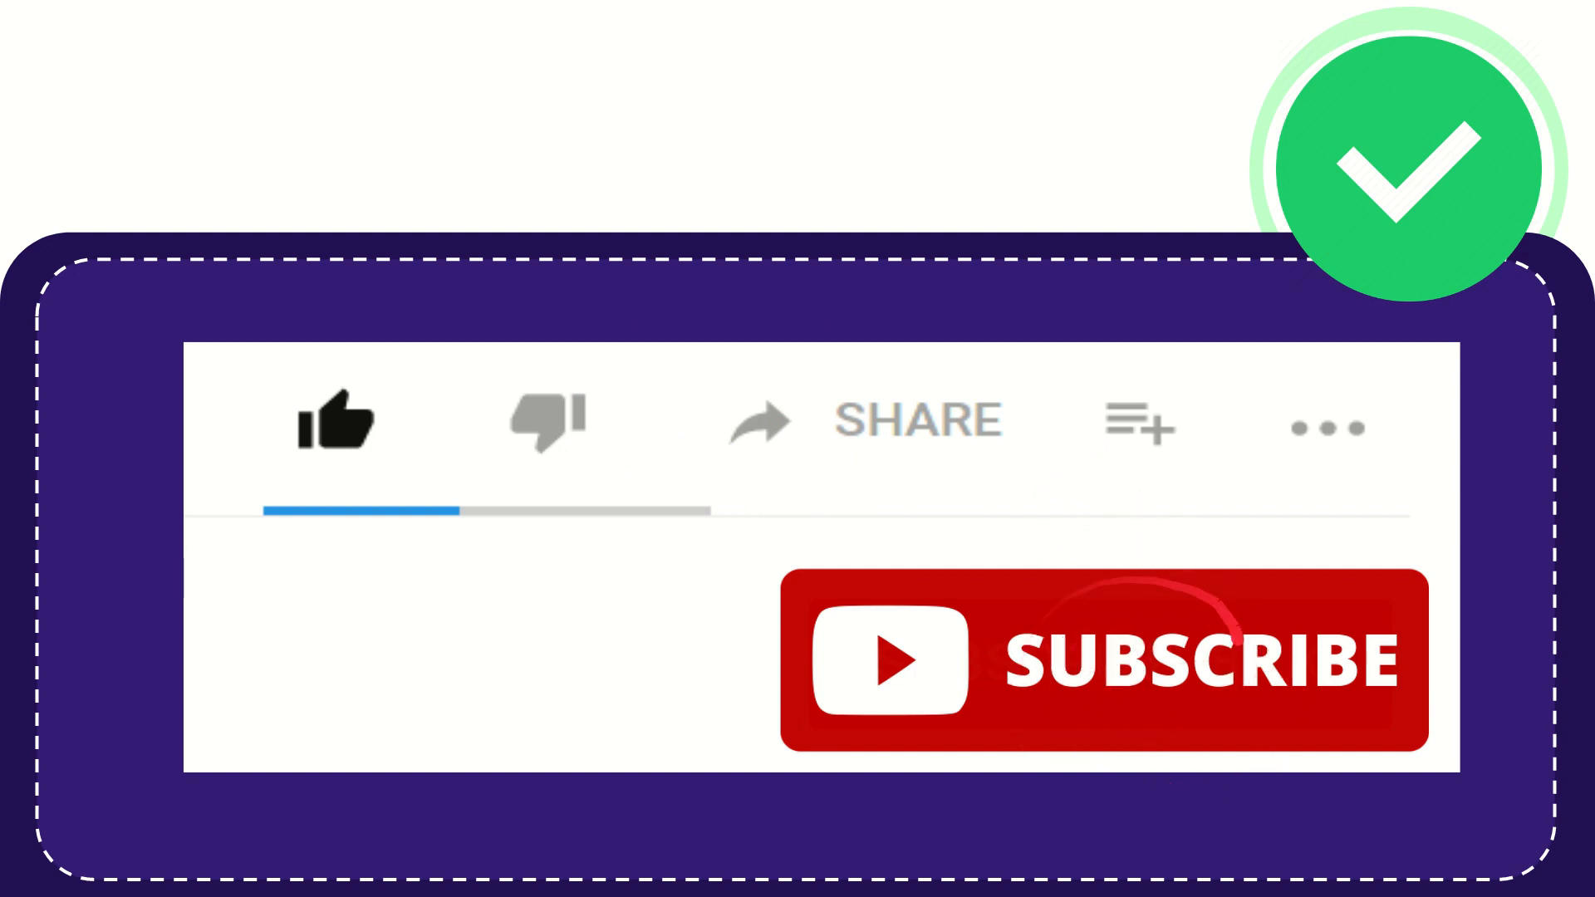
{"action": "left_click", "coordinate": [336, 422]}
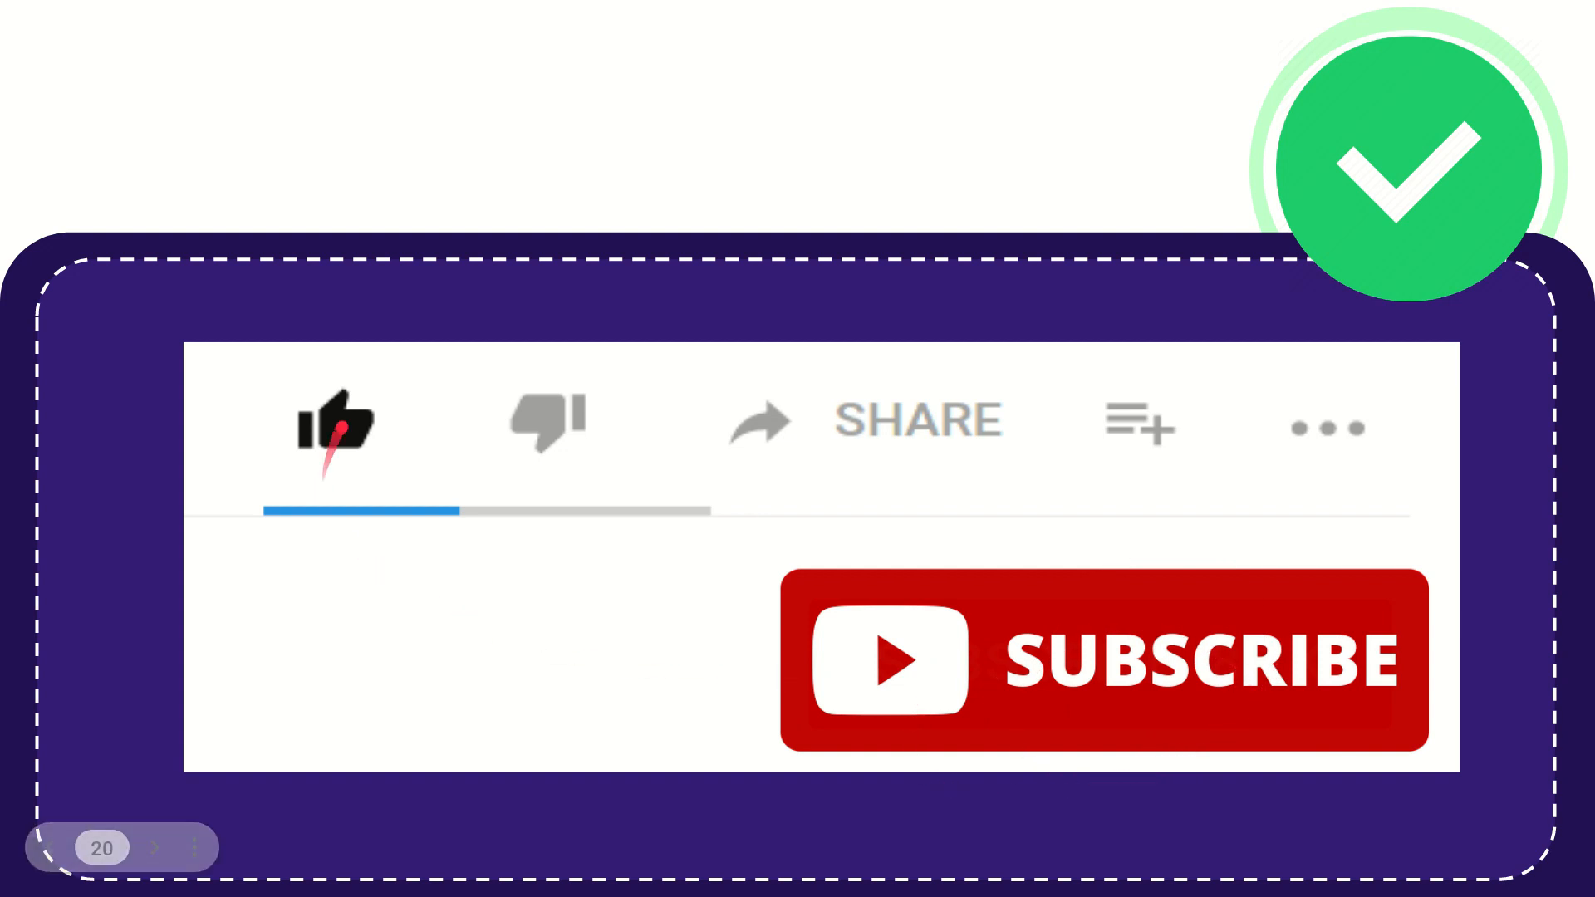